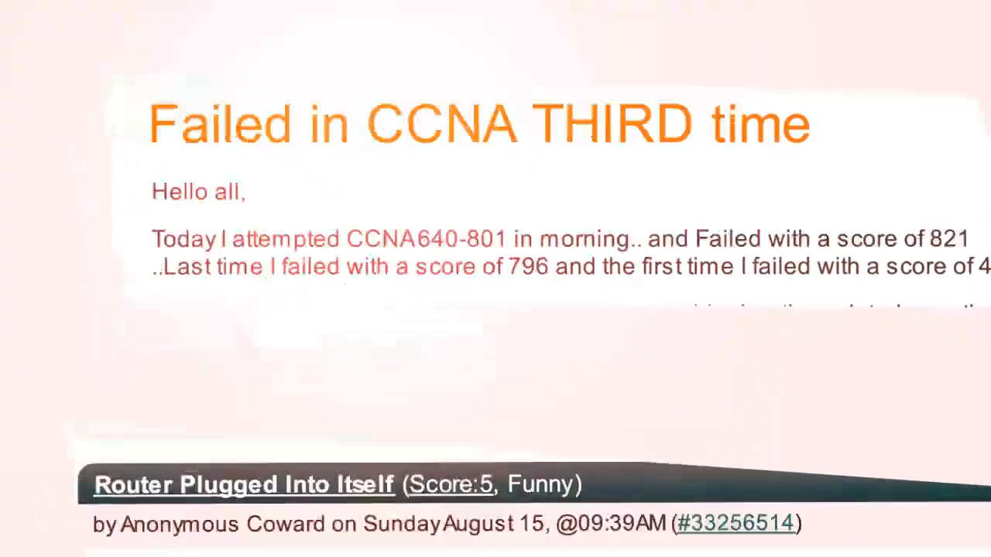
- Scroll past the introductory CCNA slide toward the GNS3 topology with router R1
scroll(down, 3)
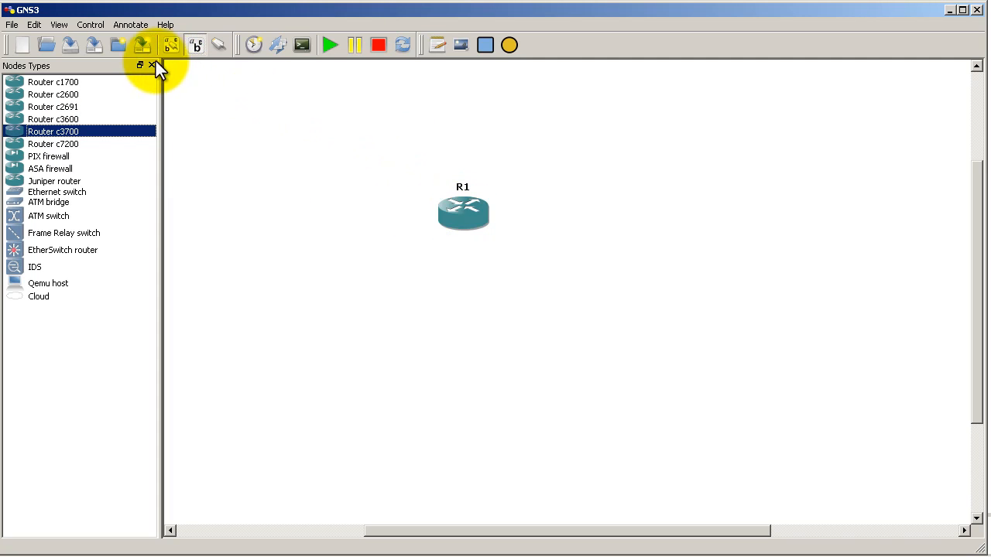
- Hide the Nodes Types dock and add the note 10.10.12.1/24 above R1
click(151, 65)
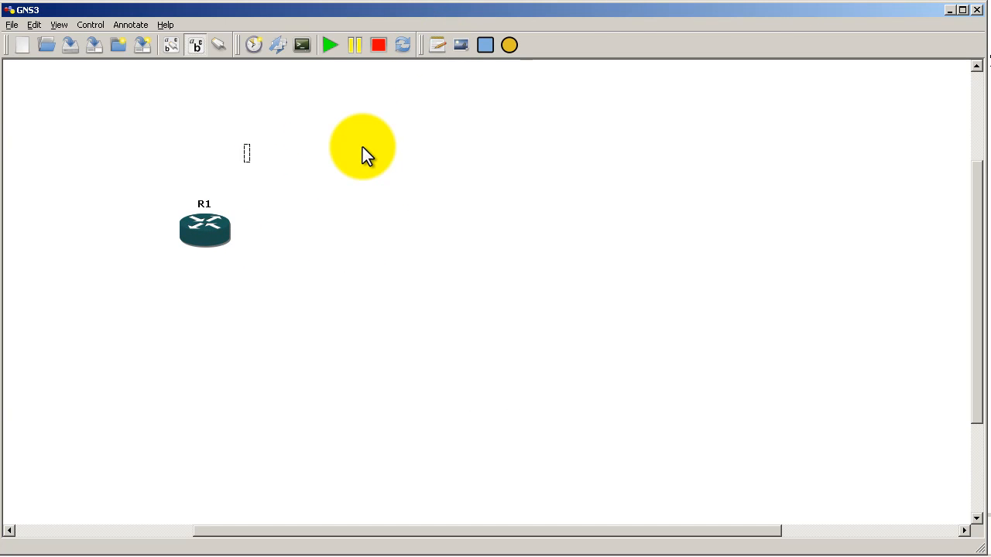
text(10.10.12.1/24)
text(en)
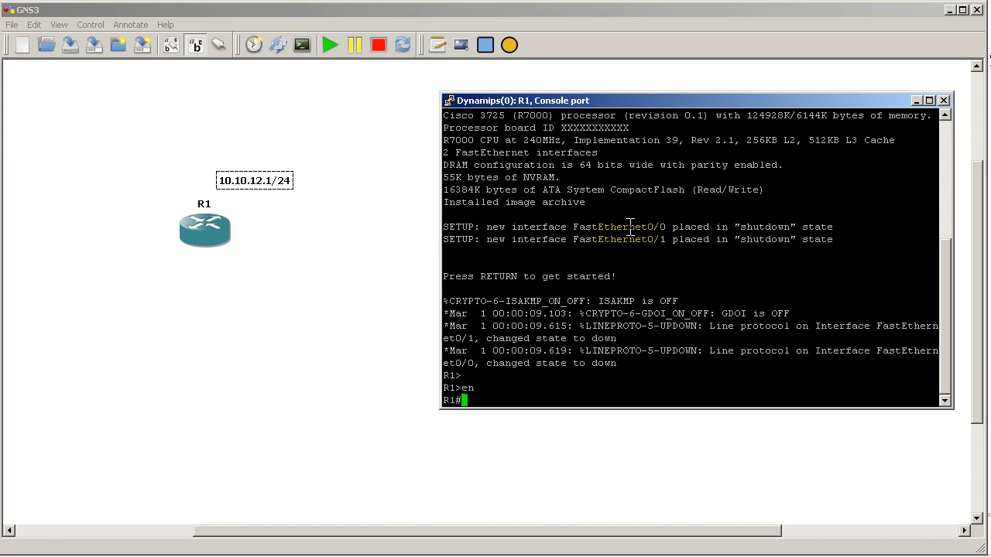
- Review R1's running configuration with show run, paging through the listing
text(show)
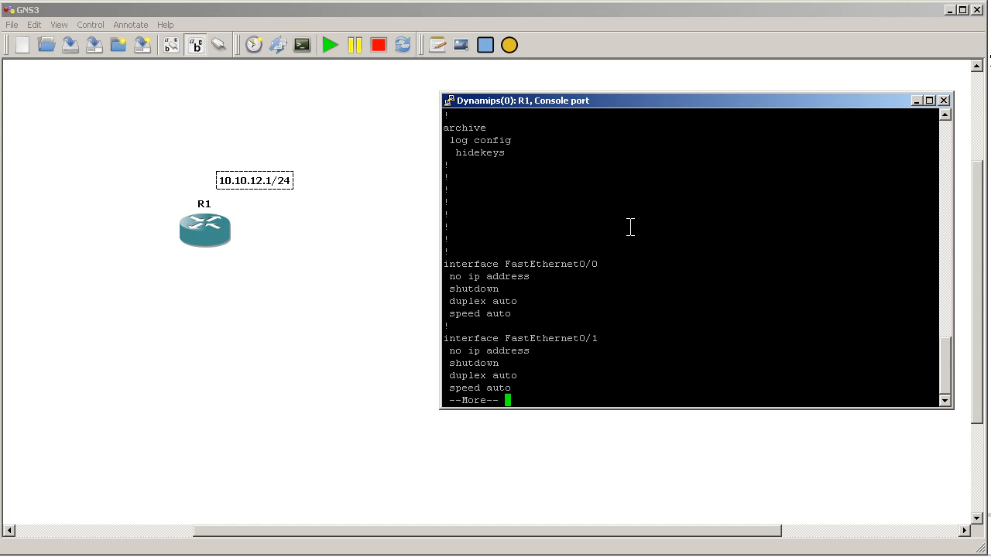
key(space)
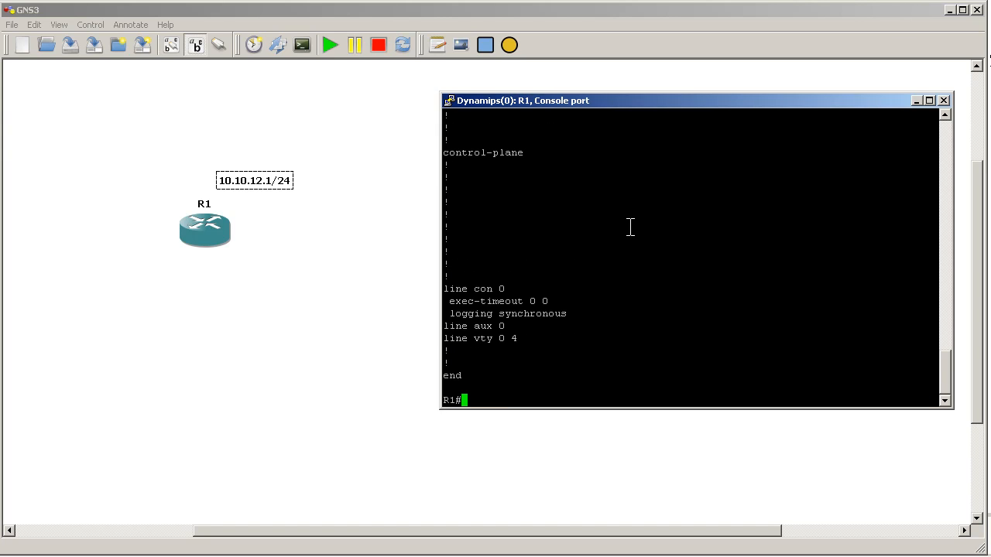
- Enter configuration mode and try router ospf 1, checking the allowed process ID range
text(conf t)
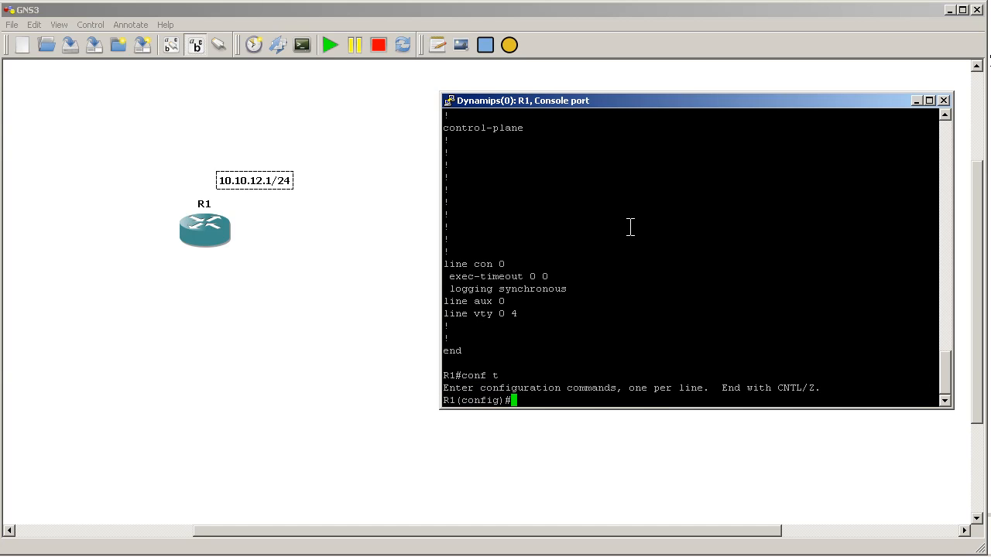
text(router ospf 1)
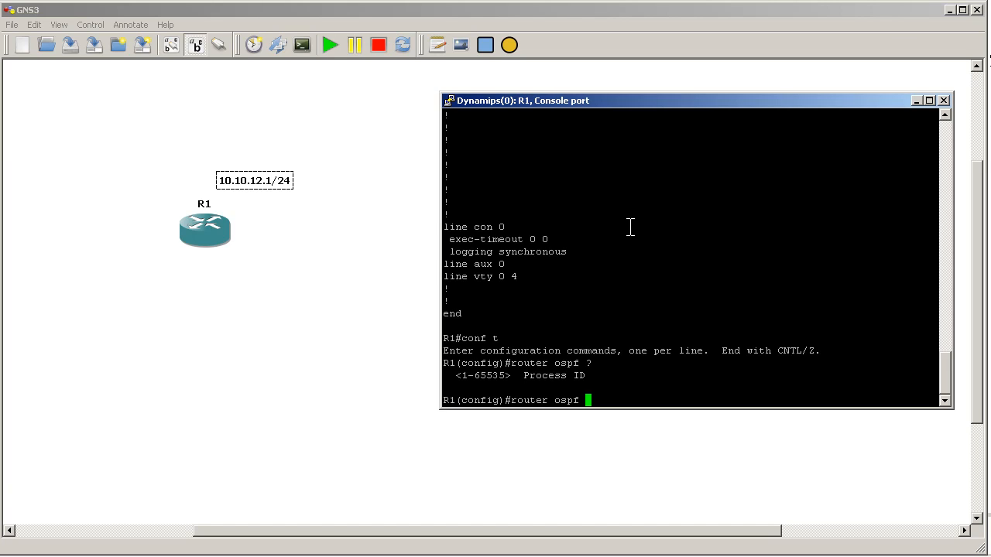
text(1)
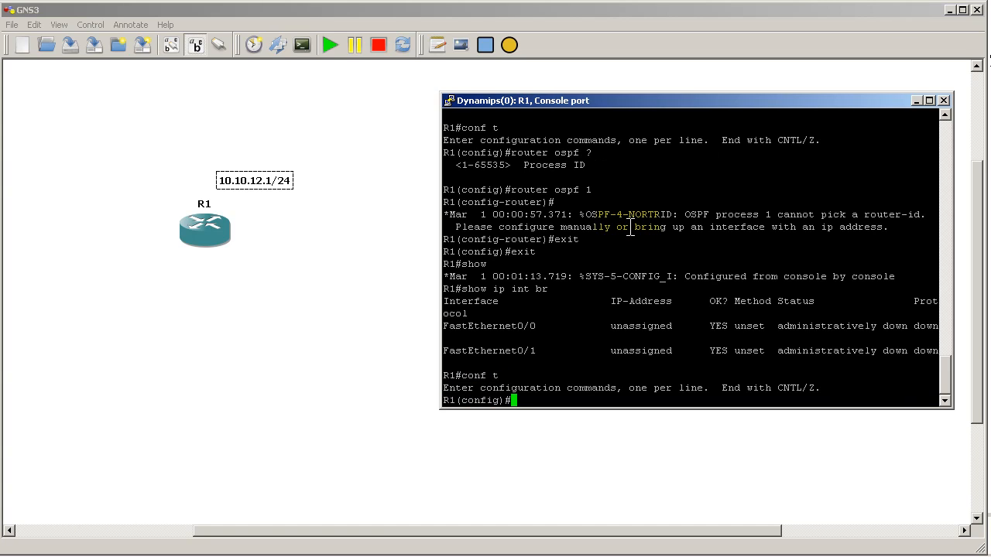
- Assign FastEthernet0/0 address 10.10.12.1 255.255.255.0, bring it up, and start router ospf 1
text(int fast 0/0)
text(conf t)
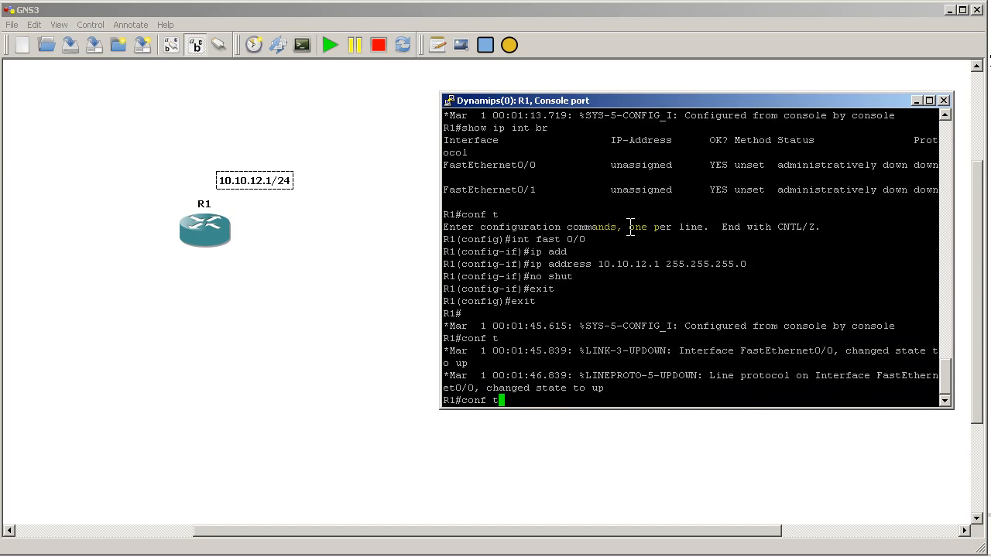
text(router ospf 1)
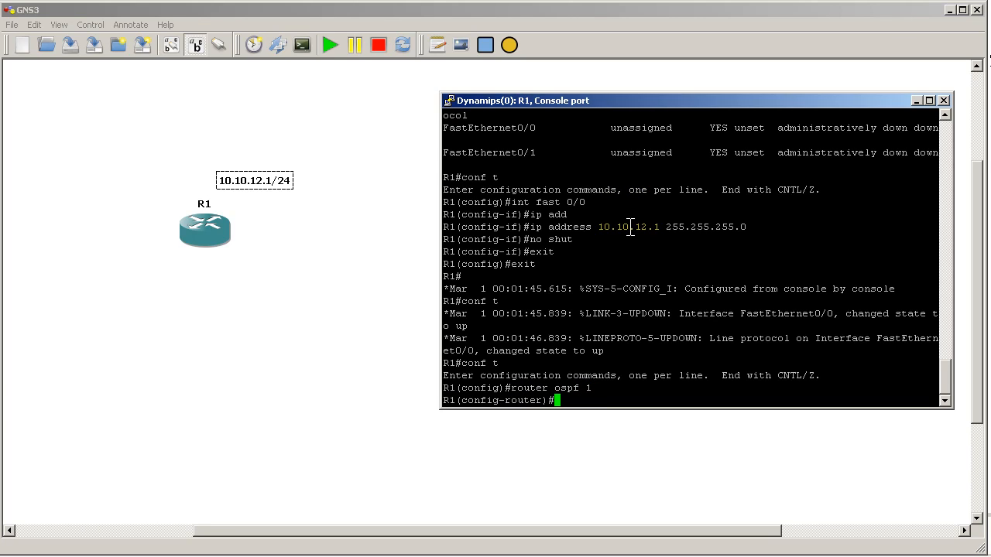
- Under router ospf 1, add network 0.0.0.0 0.0.0.0 area 0 and exit configuration
text(network)
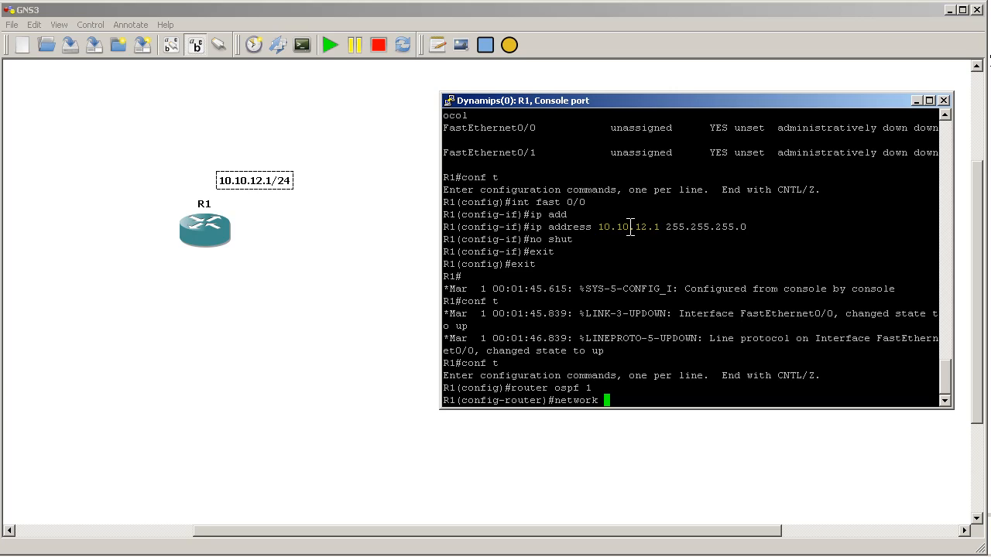
text(0)
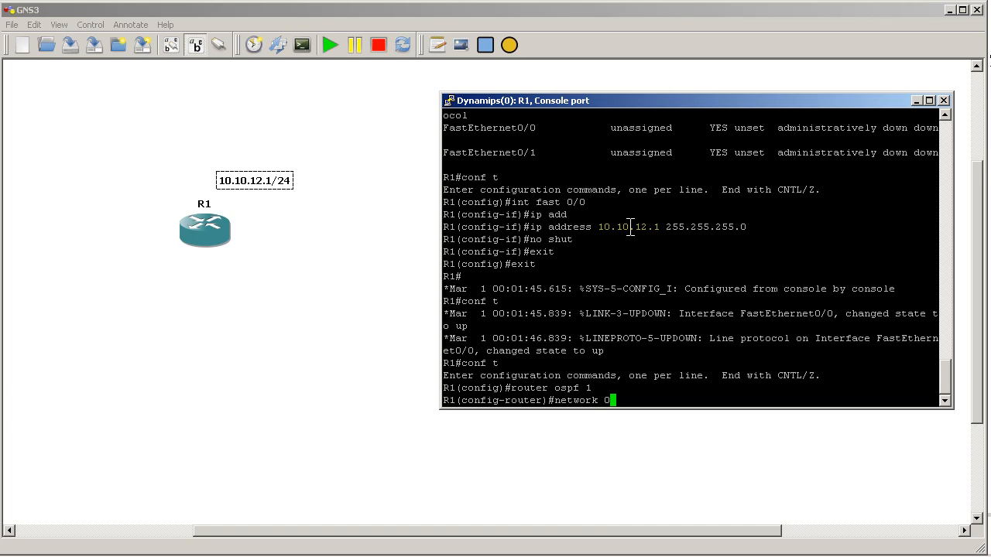
text(.0.0.0)
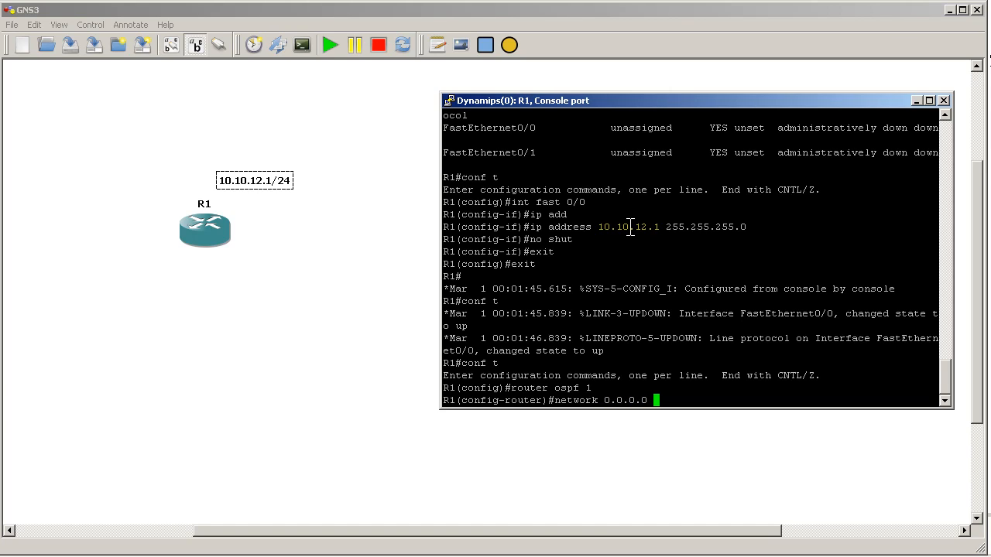
text(0.)
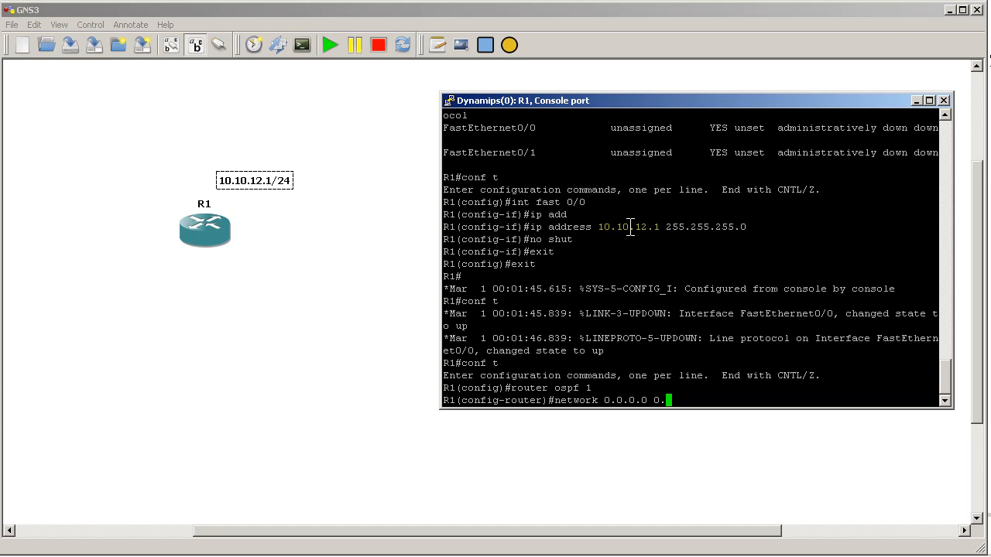
text(0.0.0.0 area)
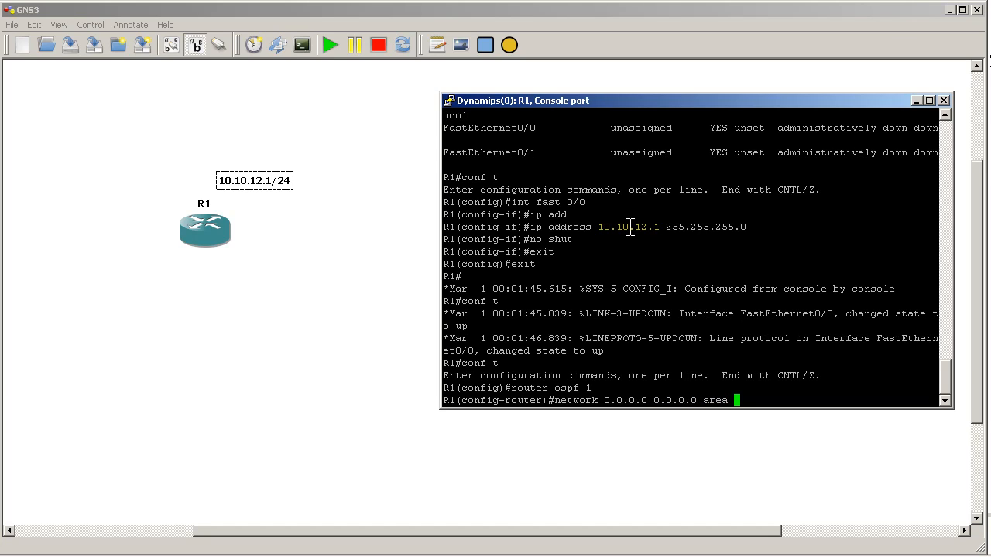
text(0)
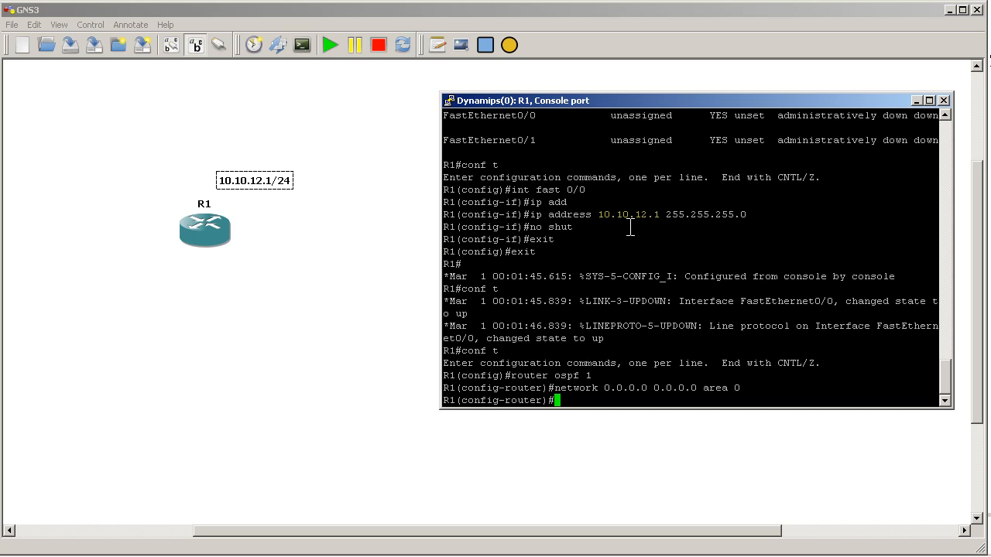
text(exit)
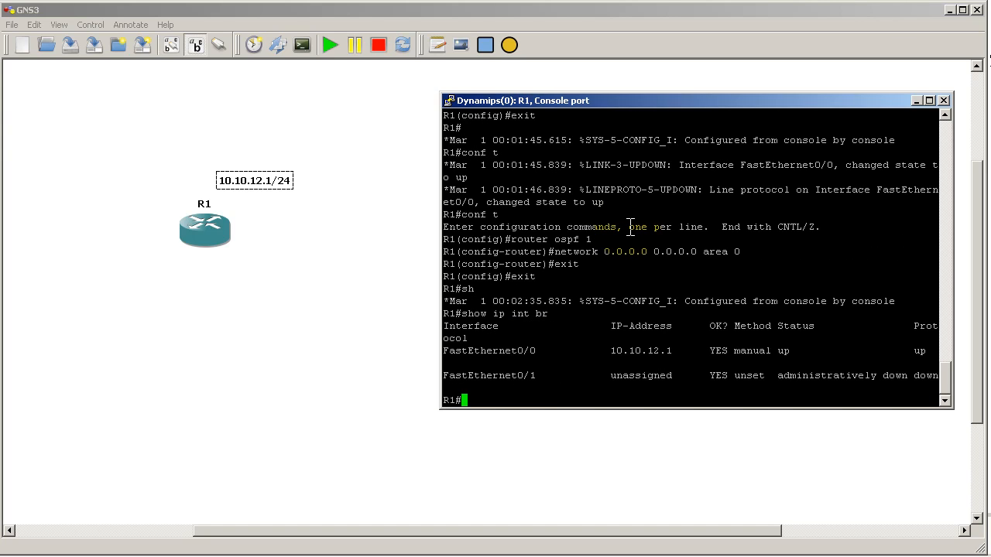
- Run show ip protocols to confirm OSPF 1 with router ID 10.10.12.1 routing area 0
text(s)
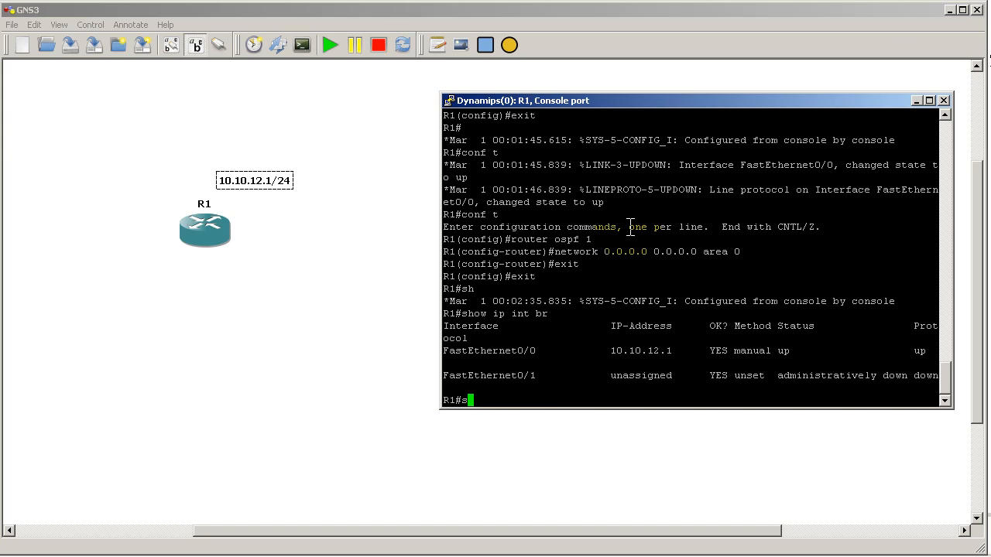
text(how ip)
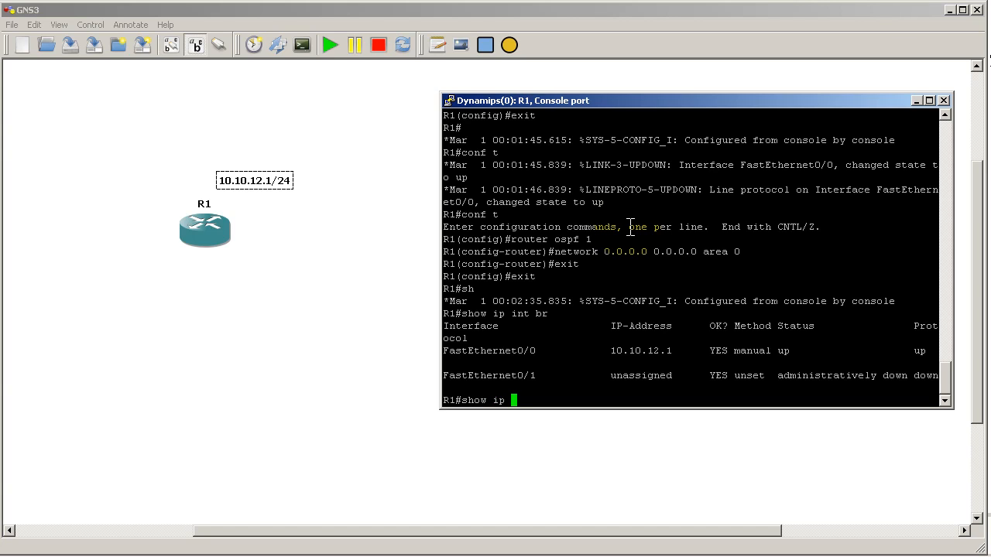
text(protocols)
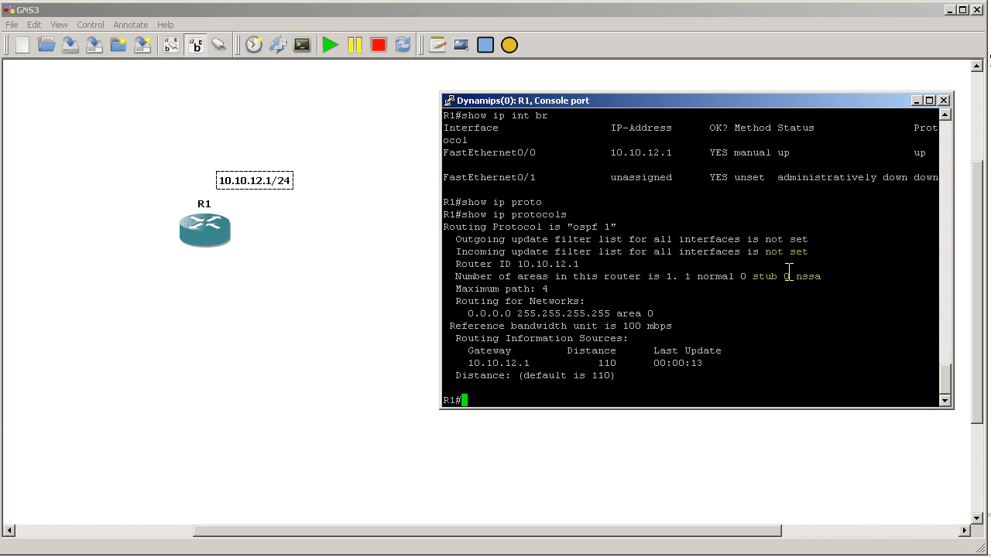
text(s)
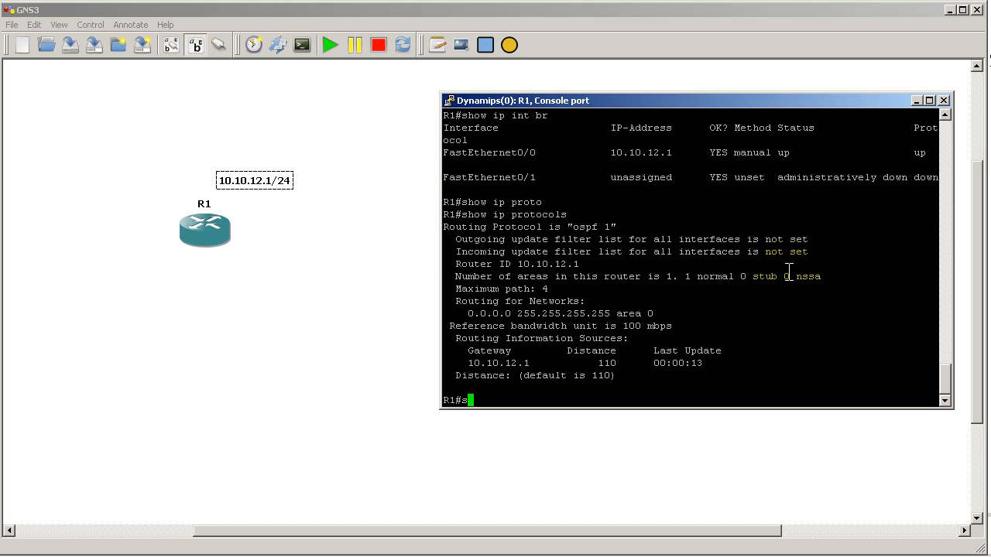
text(how)
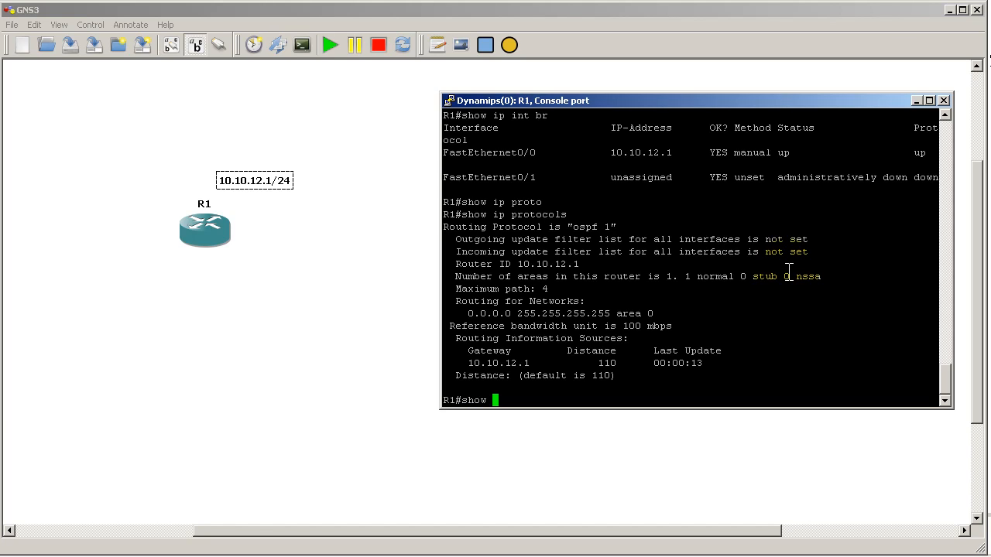
- Run show ip ospf database to list the router link state for 10.10.12.1 in area 0
text(ip ospf database)
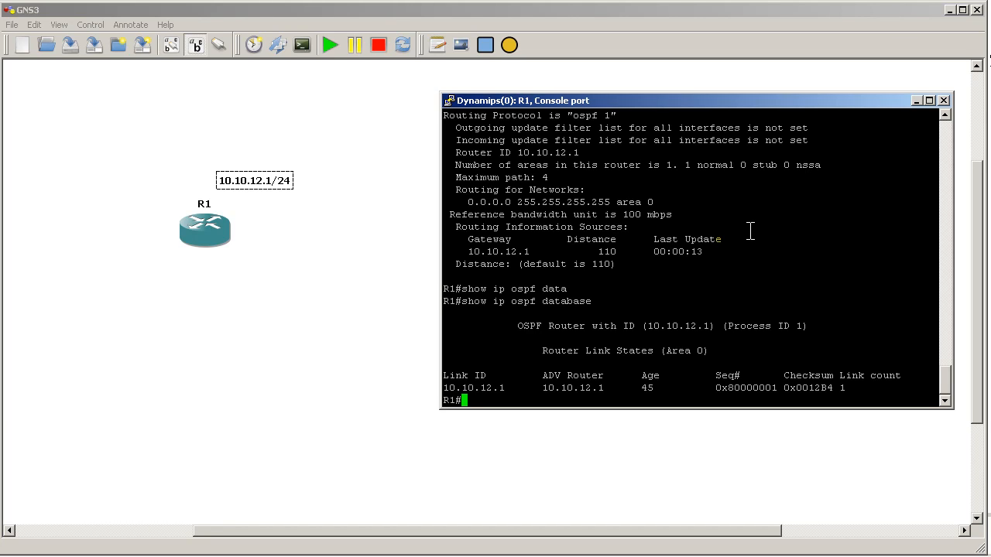
mouse_move(852, 234)
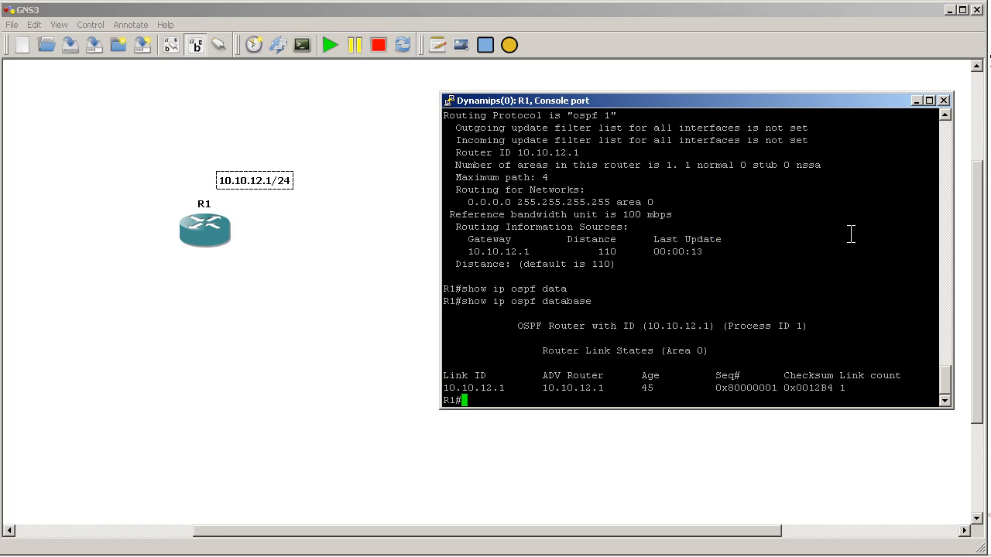